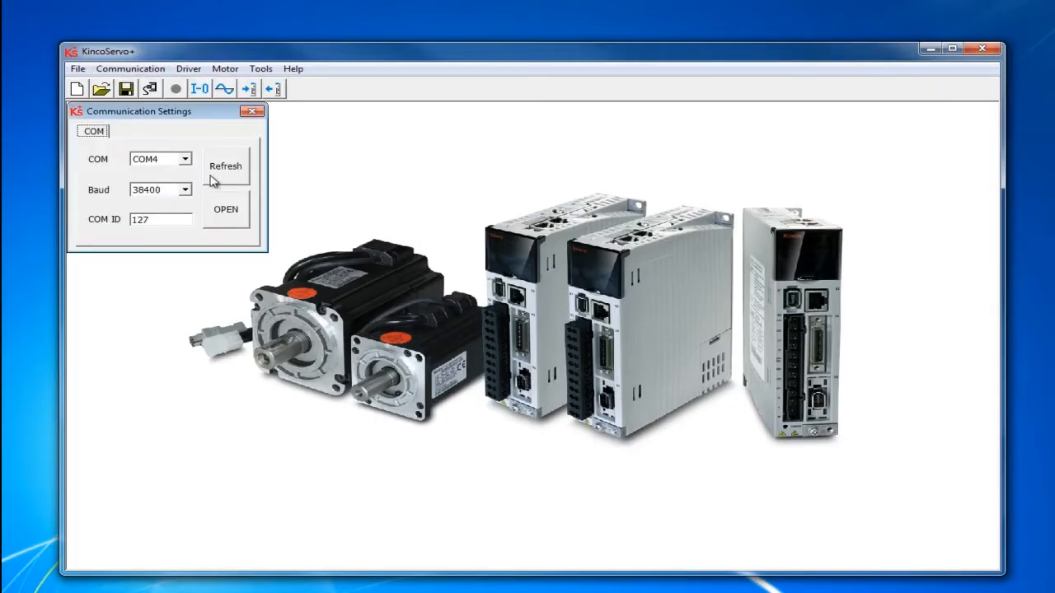
- Connect to the servo drive on COM4 at 38400 baud, station ID 127
click(226, 208)
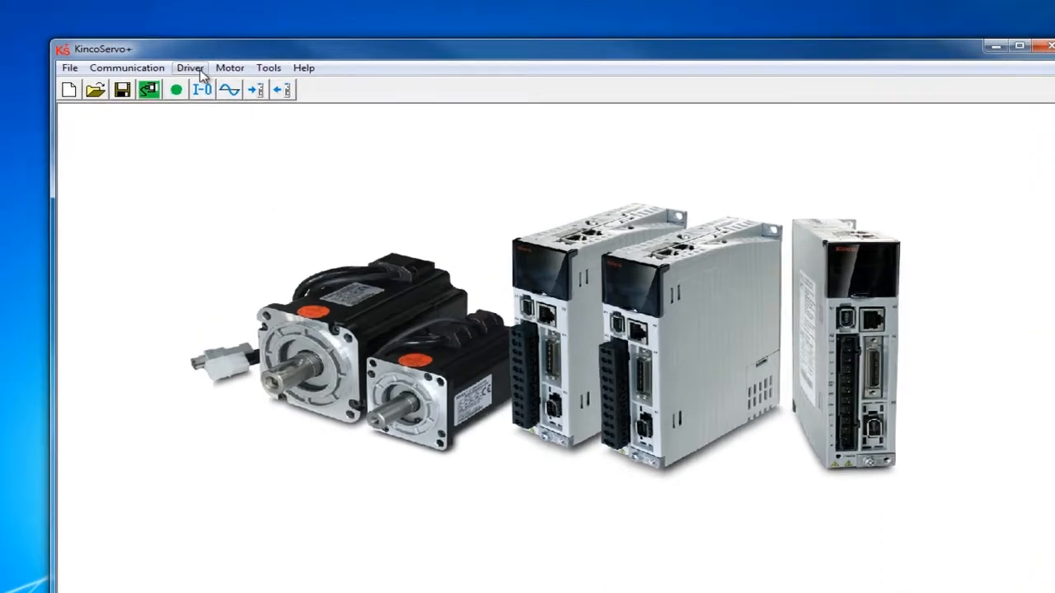
- Start Driver > Load Firmware and choose FD2S201803060001.Kinco from Downloads
click(190, 67)
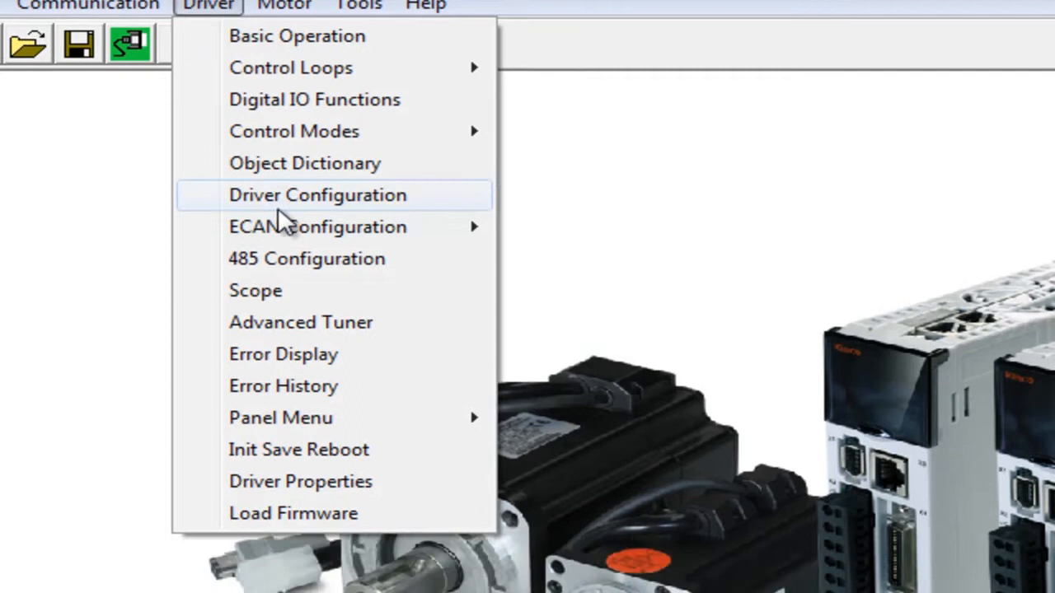
click(293, 512)
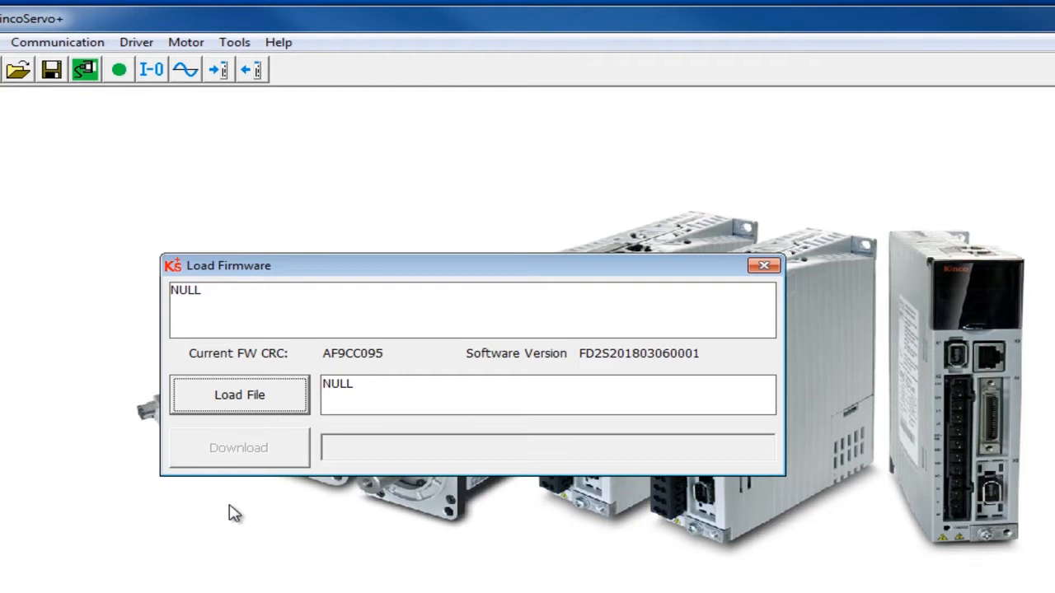
mouse_move(387, 431)
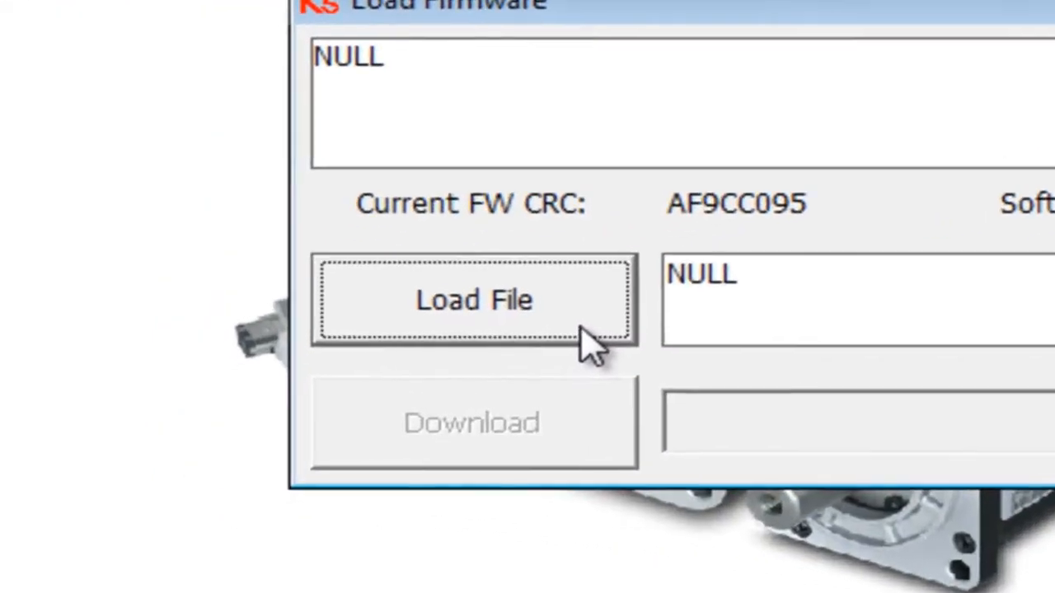
click(473, 300)
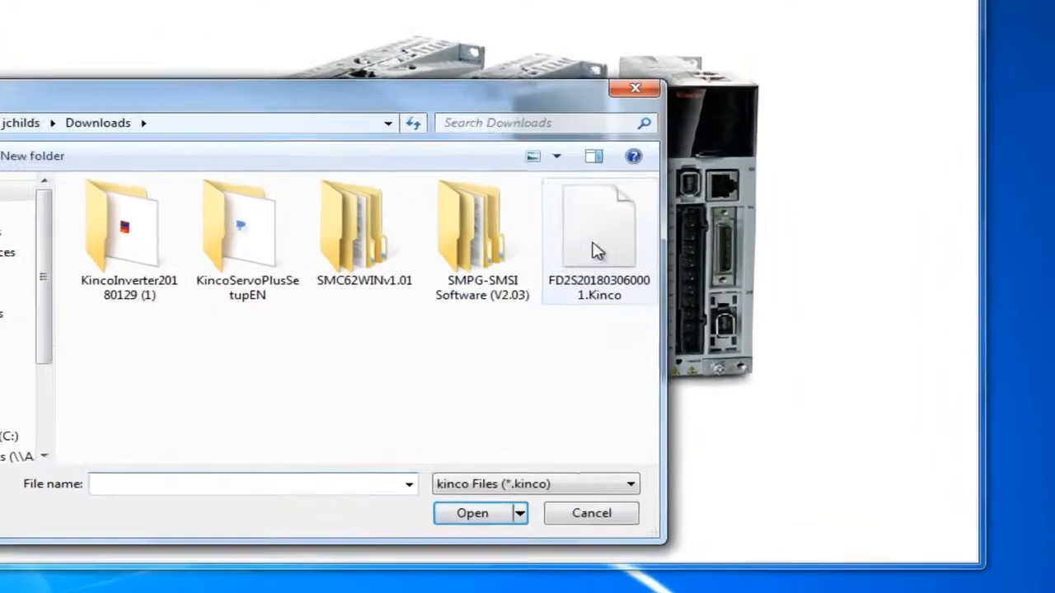
click(598, 230)
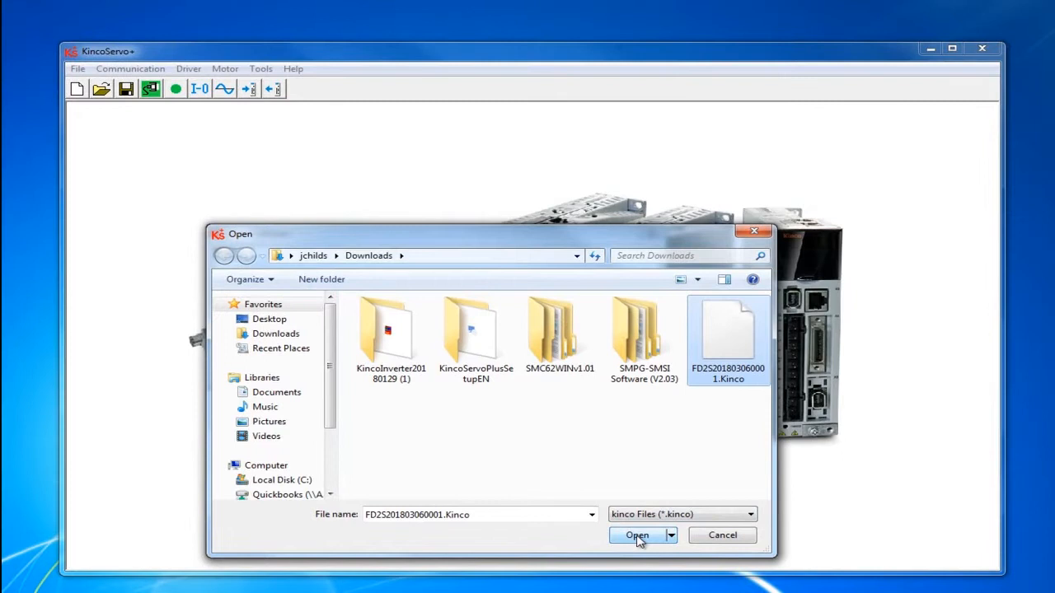
- Load FD2S201803060001.Kinco, identified as FDS01 firmware for FD2S drives
click(636, 534)
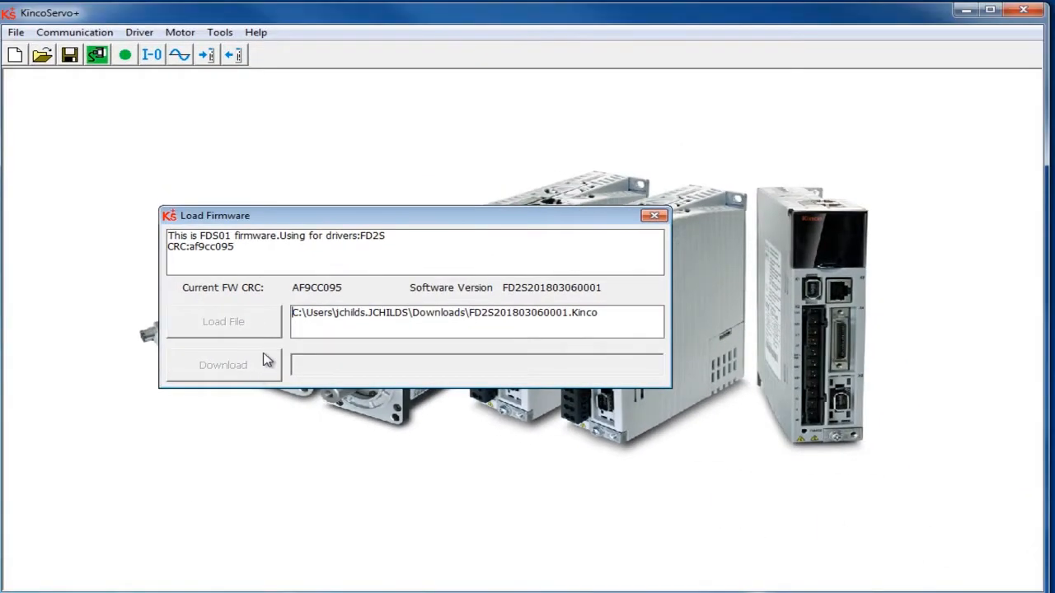
mouse_move(357, 474)
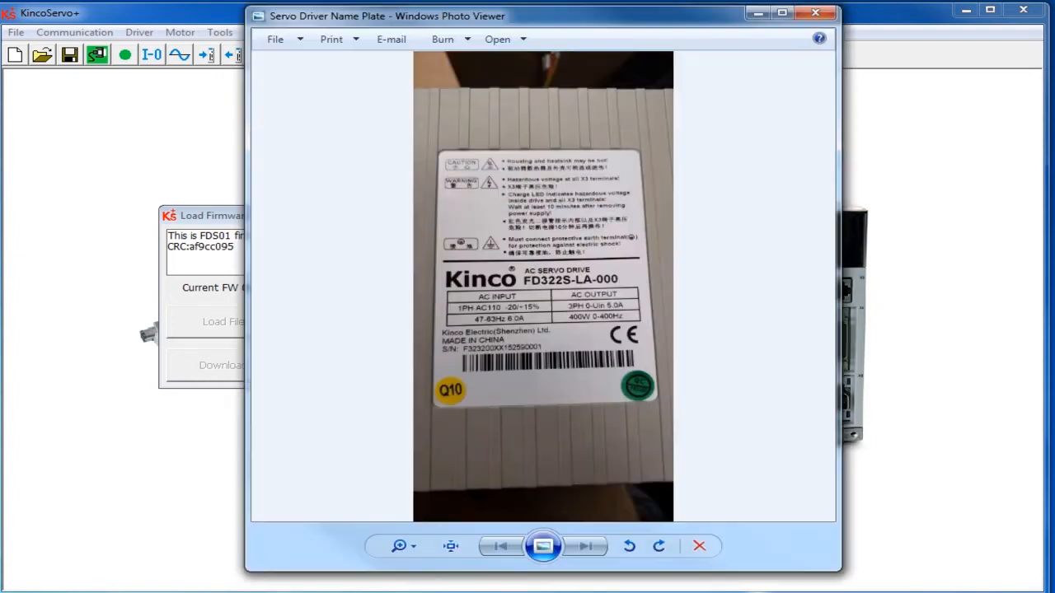
- Inspect the FD322S-LA-000 name plate and confirm the finished firmware download
click(398, 546)
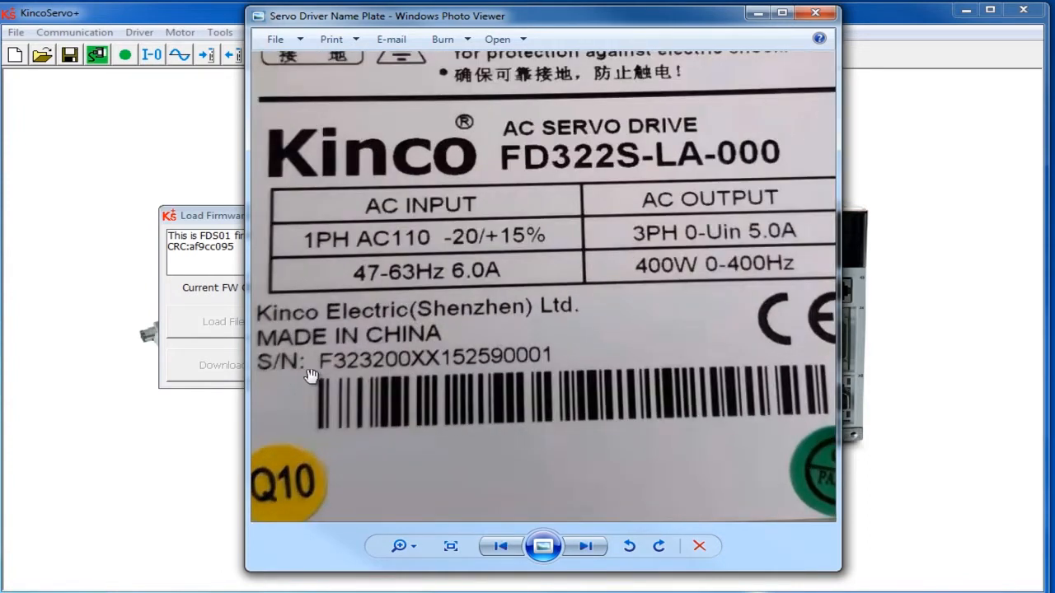
mouse_move(458, 372)
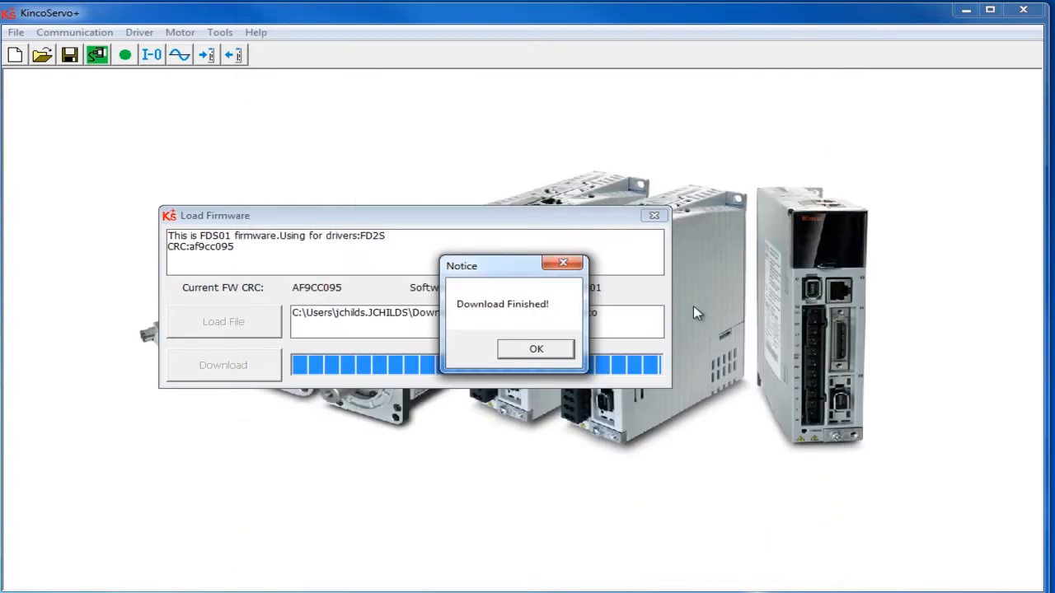
click(534, 349)
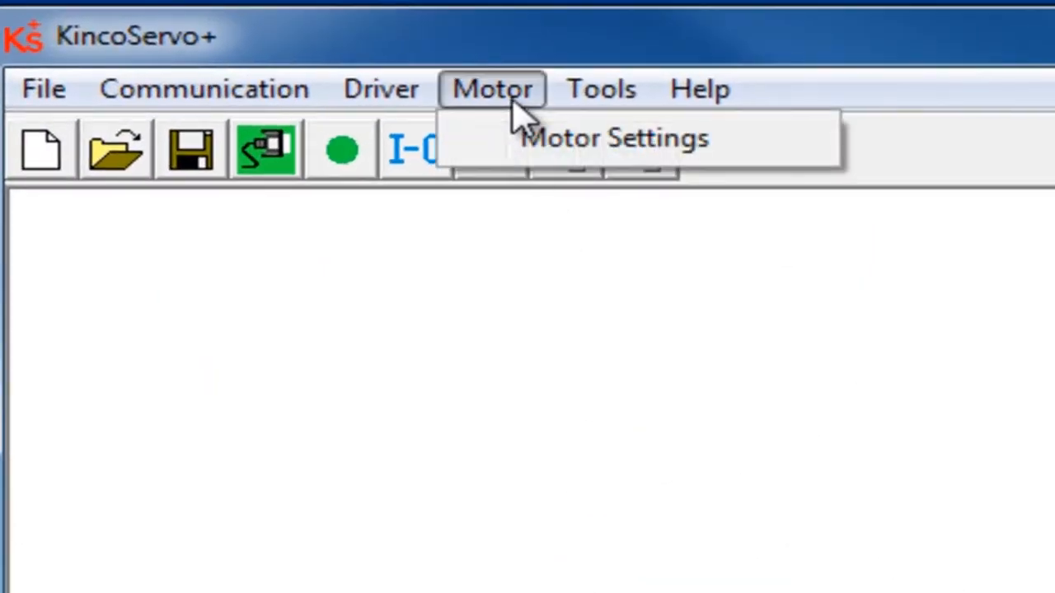
- Show Motor Settings help for Motor_Num (value E5) listing supported motor codes
click(613, 139)
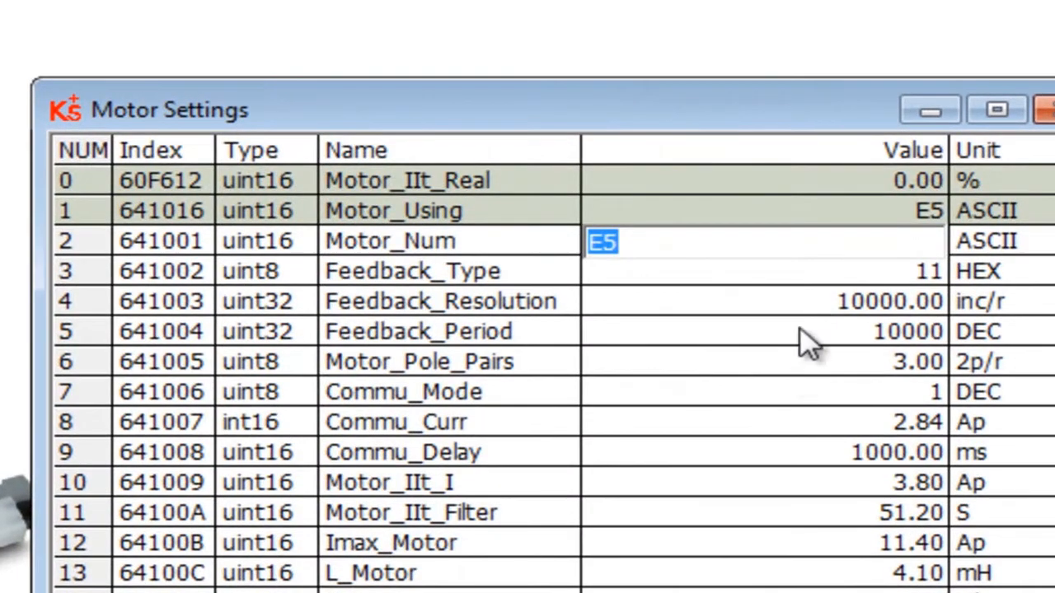
right_click(601, 240)
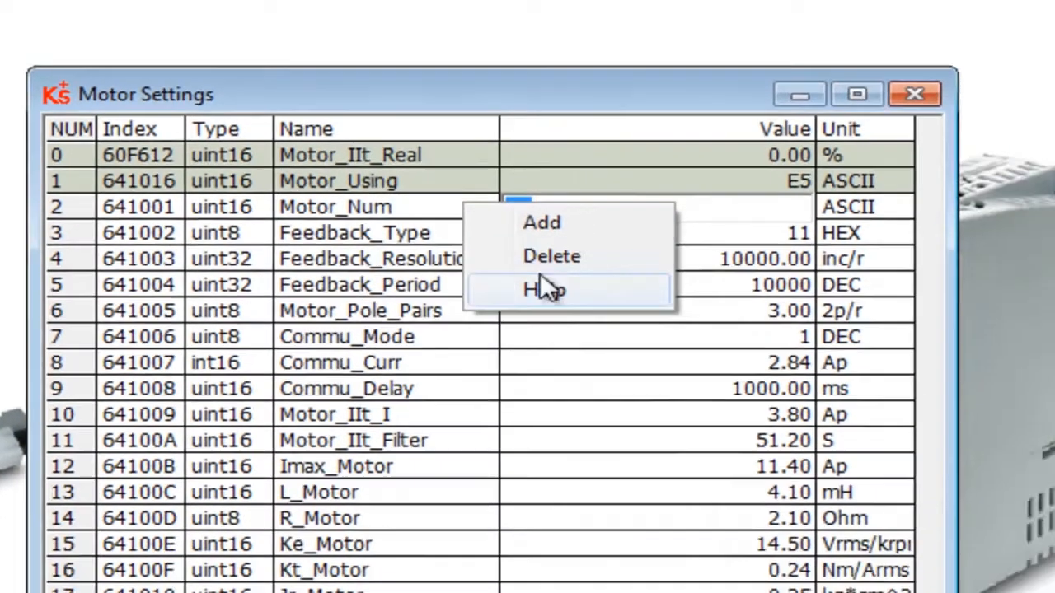
click(544, 290)
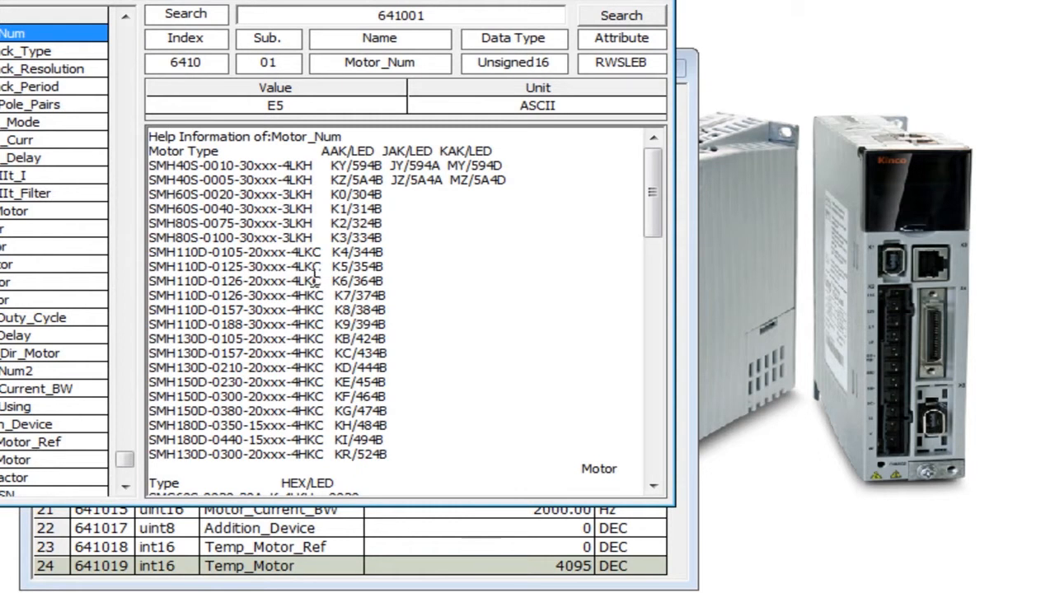
scroll(up, 3)
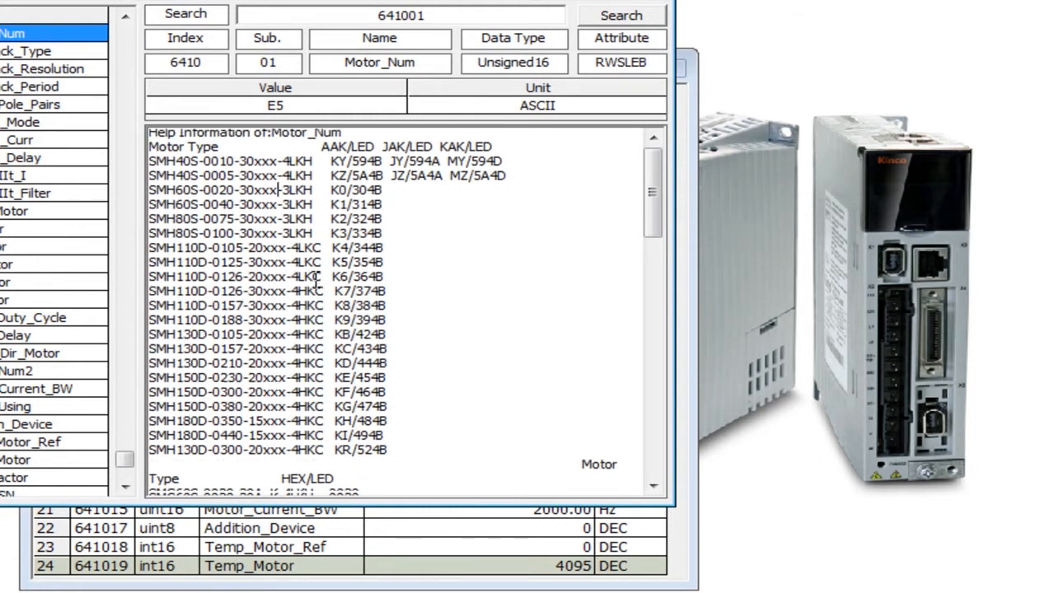
scroll(down, 3)
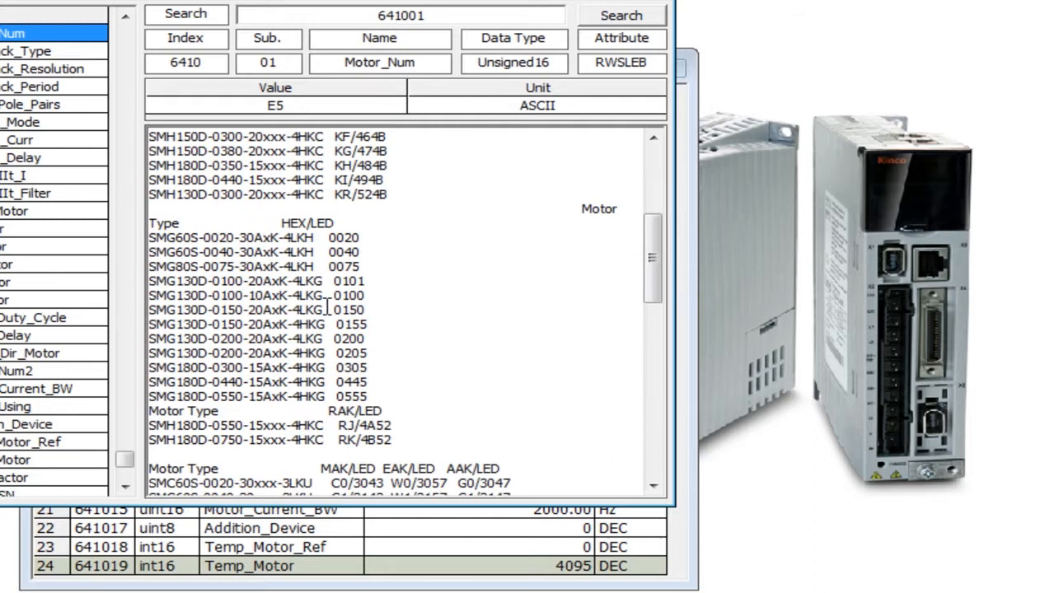
scroll(down, 3)
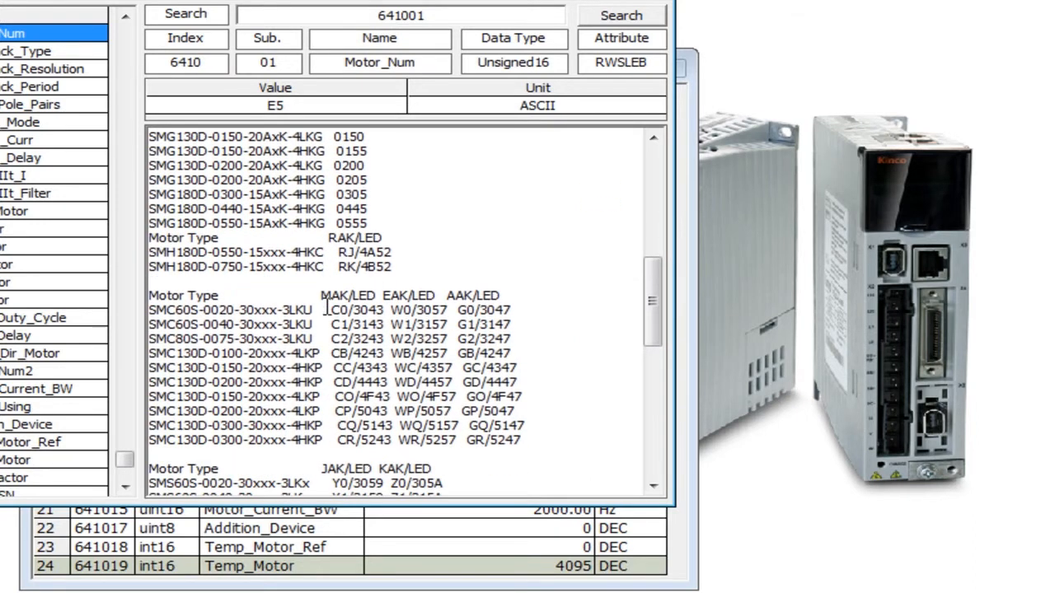
scroll(down, 3)
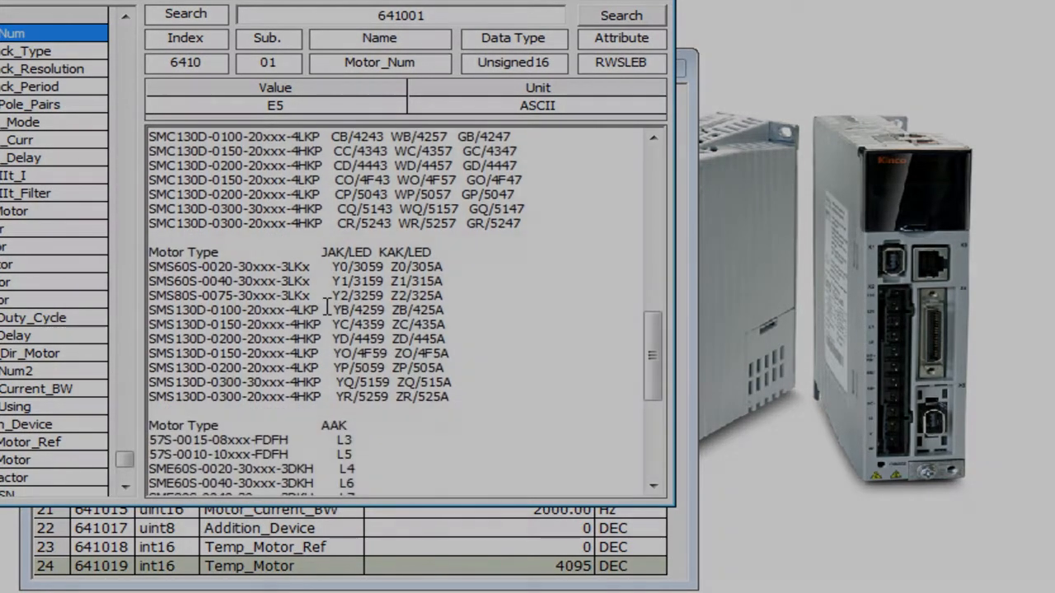
scroll(down, 3)
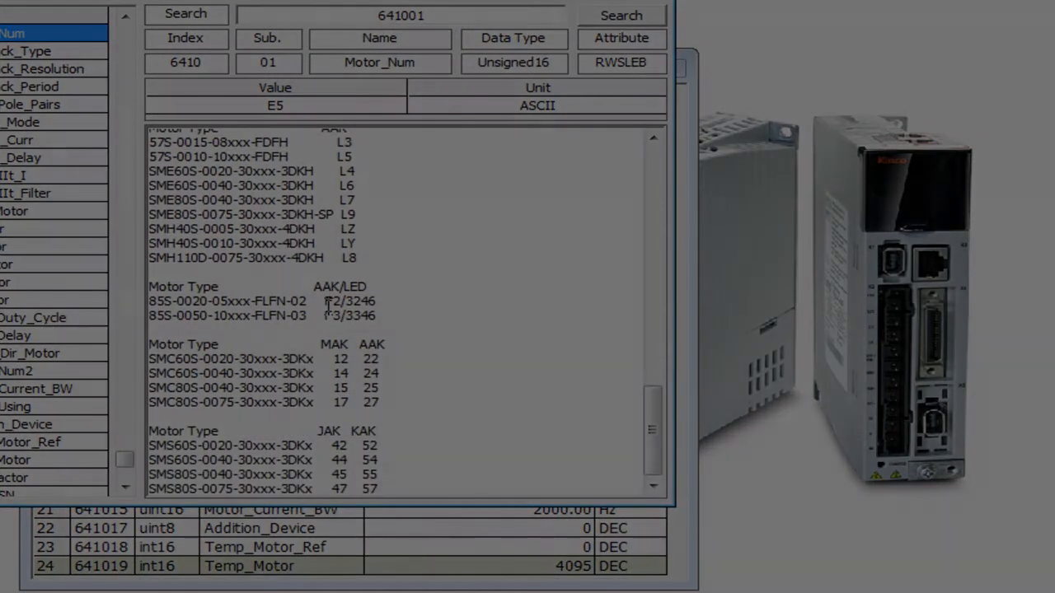